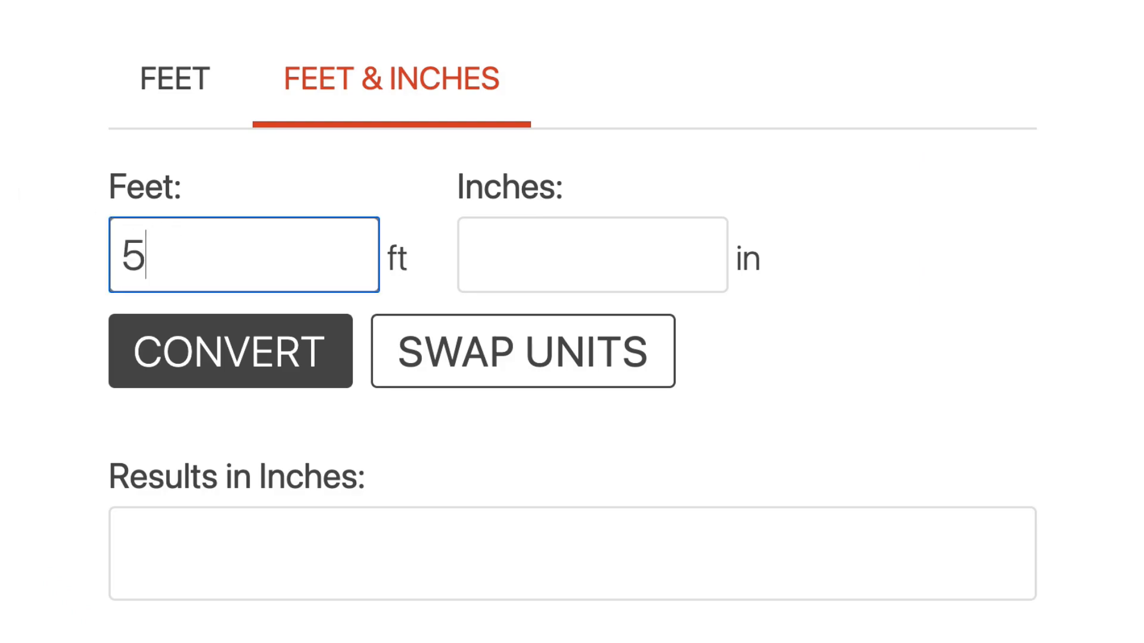
- Enter 3 inches to complete the 5 ft 3 in length, then move to the calculator
type("3")
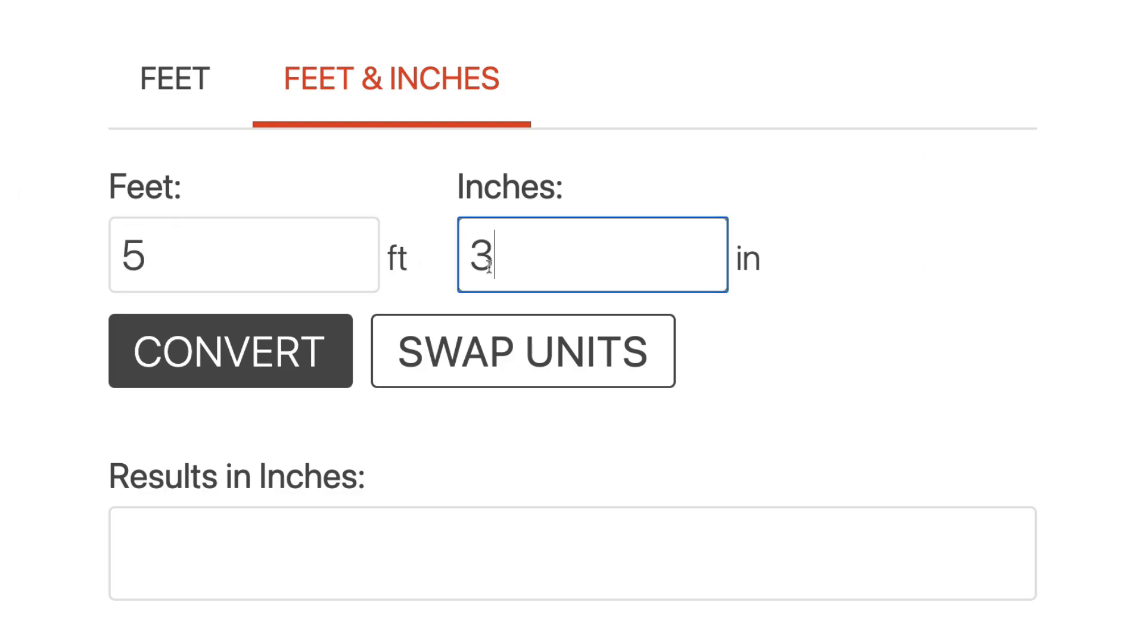
left_click(230, 351)
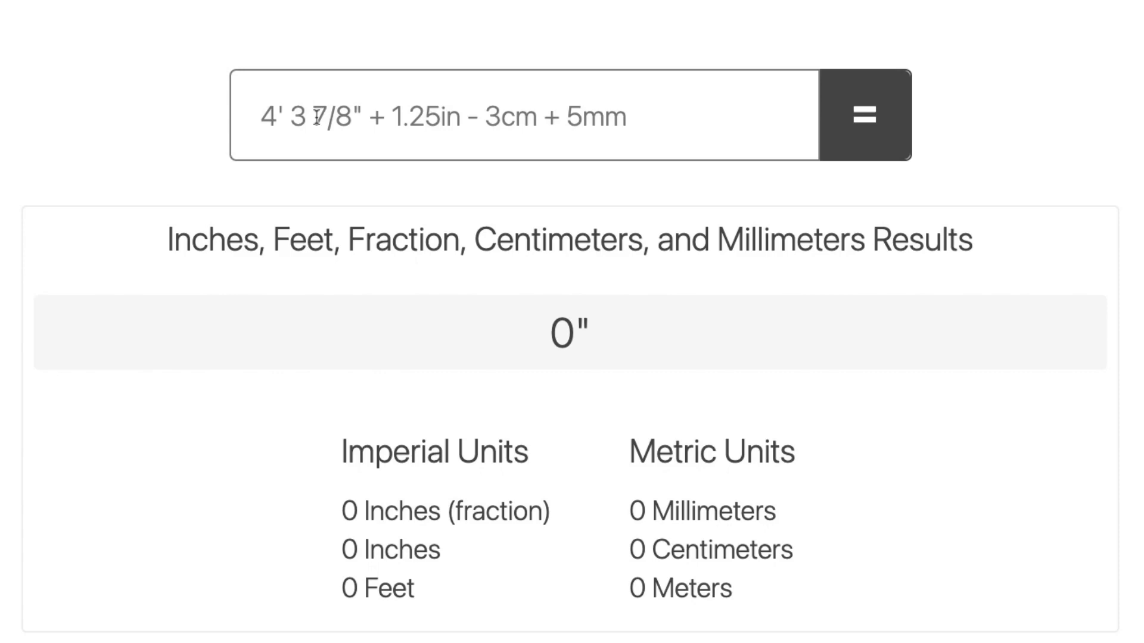
- Evaluate 5' 3" + 3' 2" to get 8' 5" (101 inches, 256.54 centimeters)
type("5'")
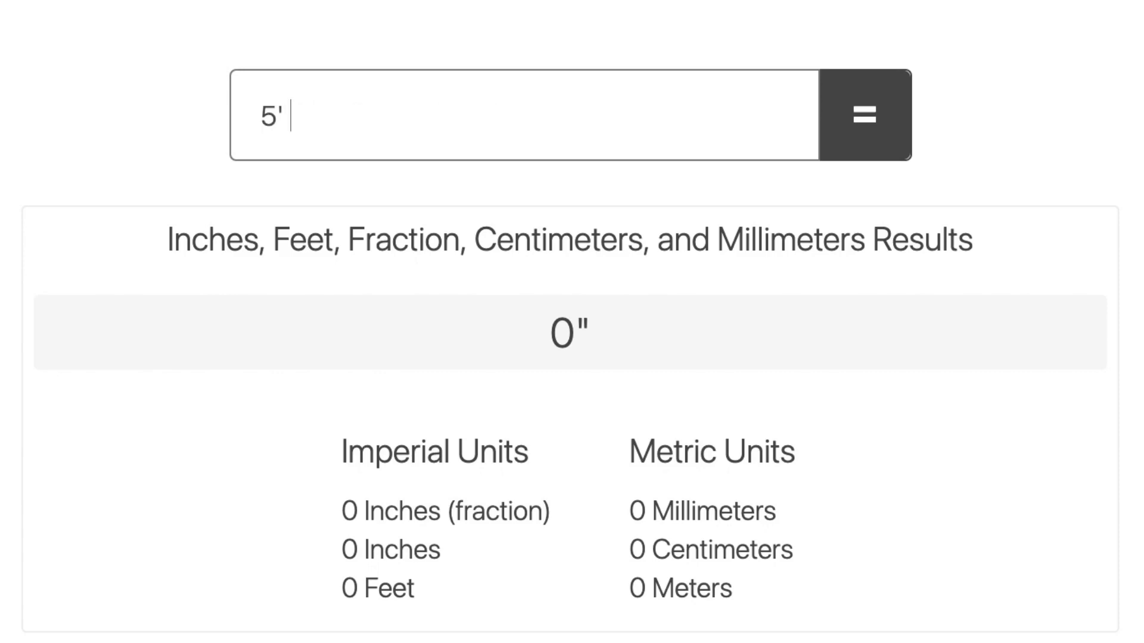
type("3\"")
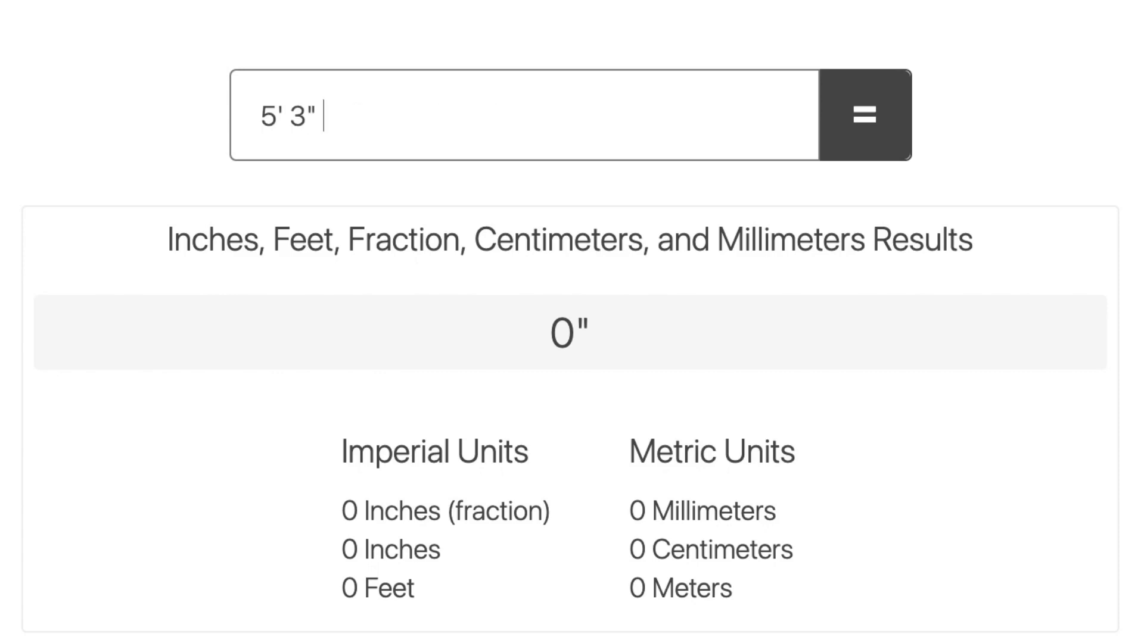
type("+ 3'")
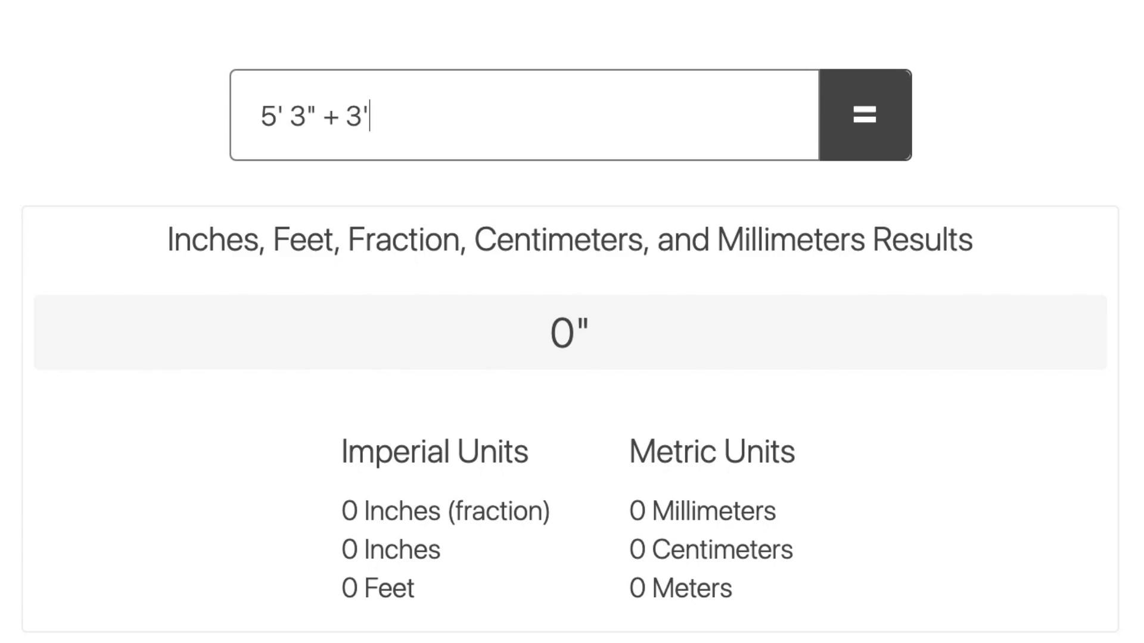
type("2\"")
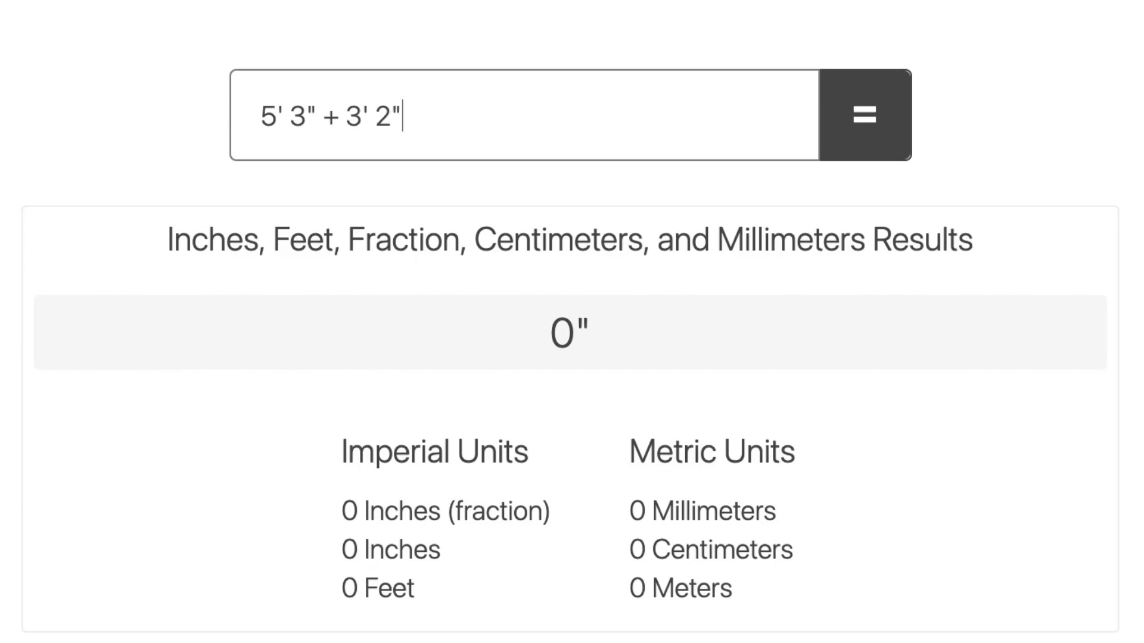
left_click(865, 116)
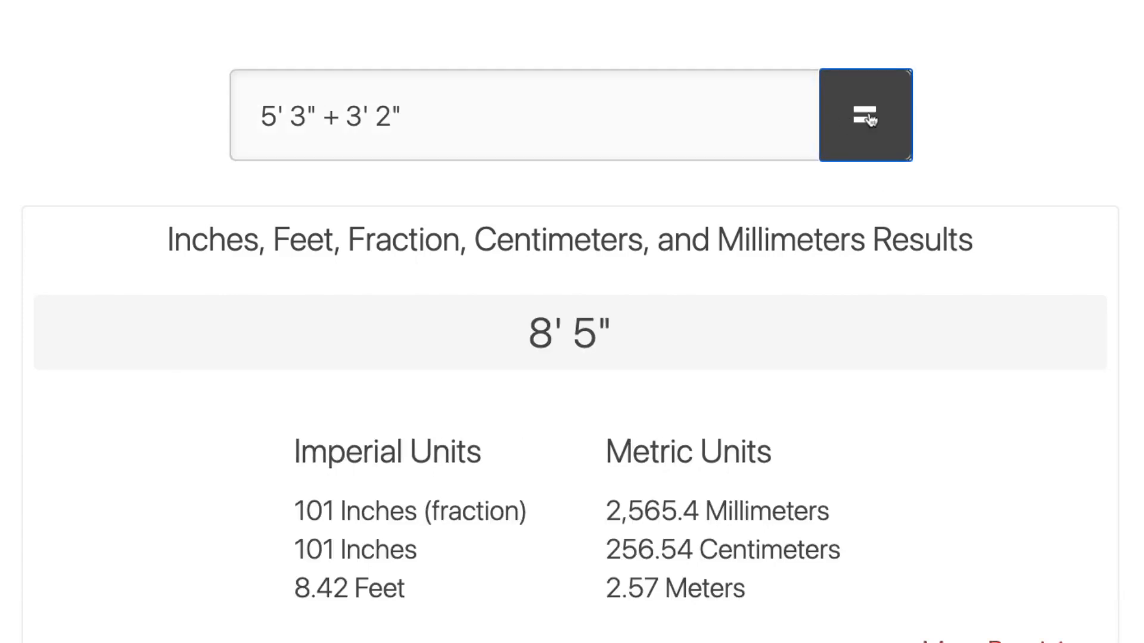